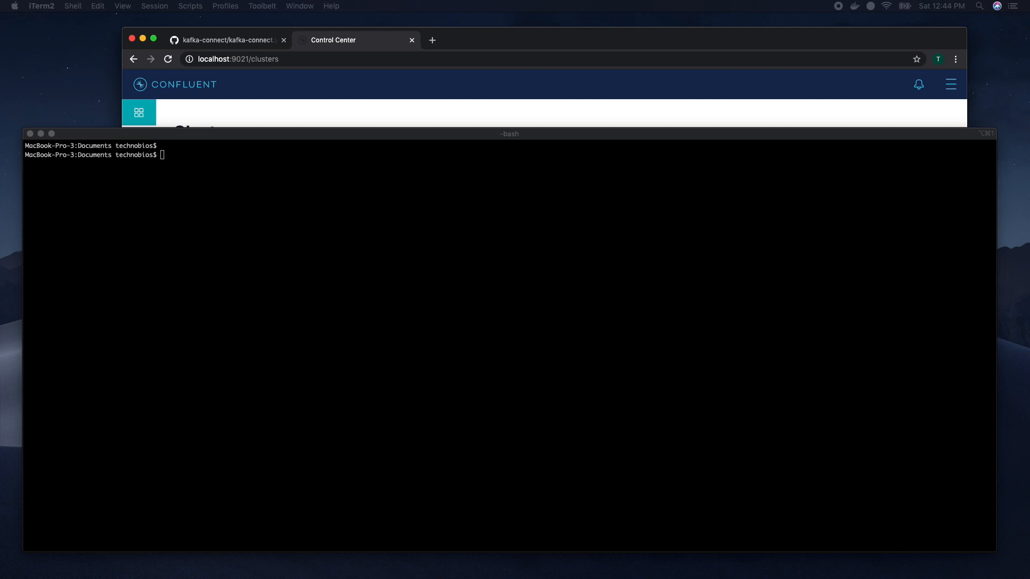
Step: Check Docker Desktop's CPU and memory settings, then return to the kafka-connect repository page
{"action": "left_click", "coordinate": [854, 6]}
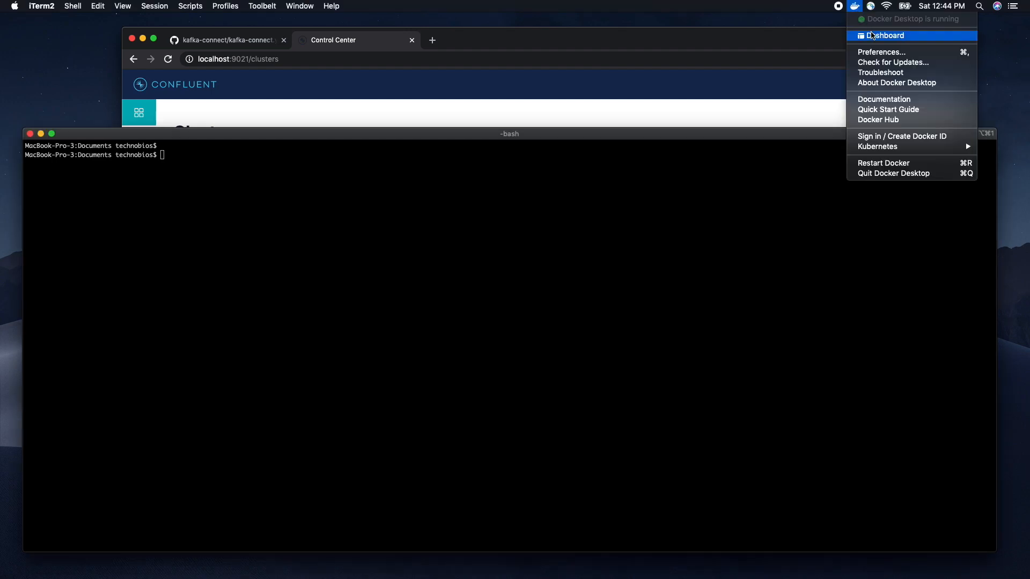
{"action": "left_click", "coordinate": [881, 52]}
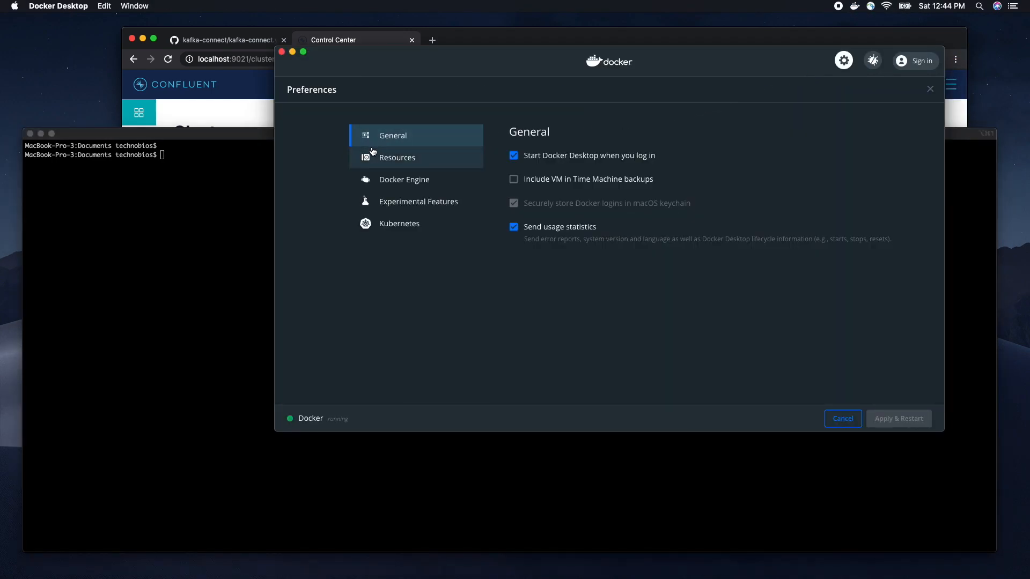
{"action": "left_click", "coordinate": [397, 157]}
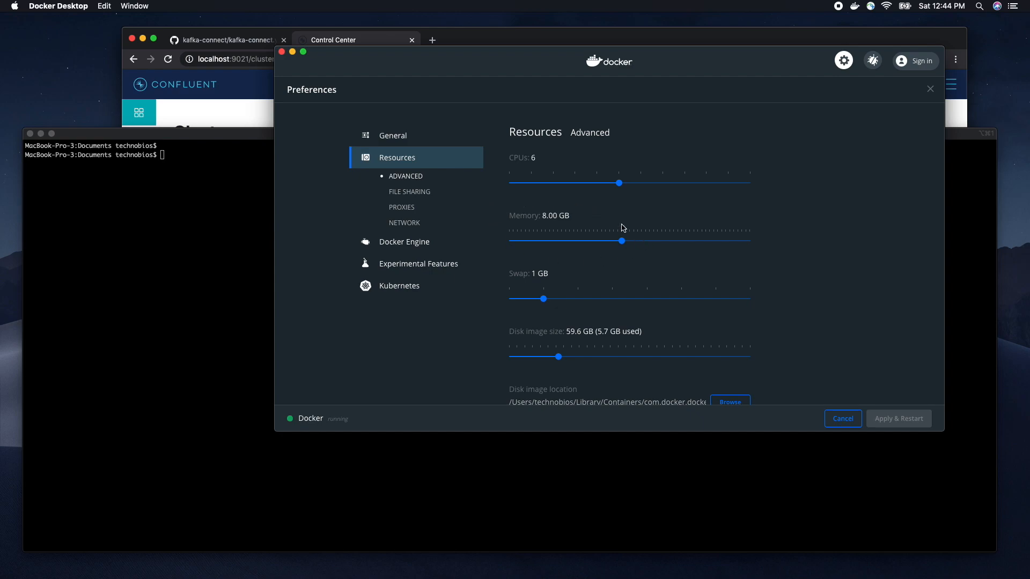
{"action": "mouse_move", "coordinate": [599, 222]}
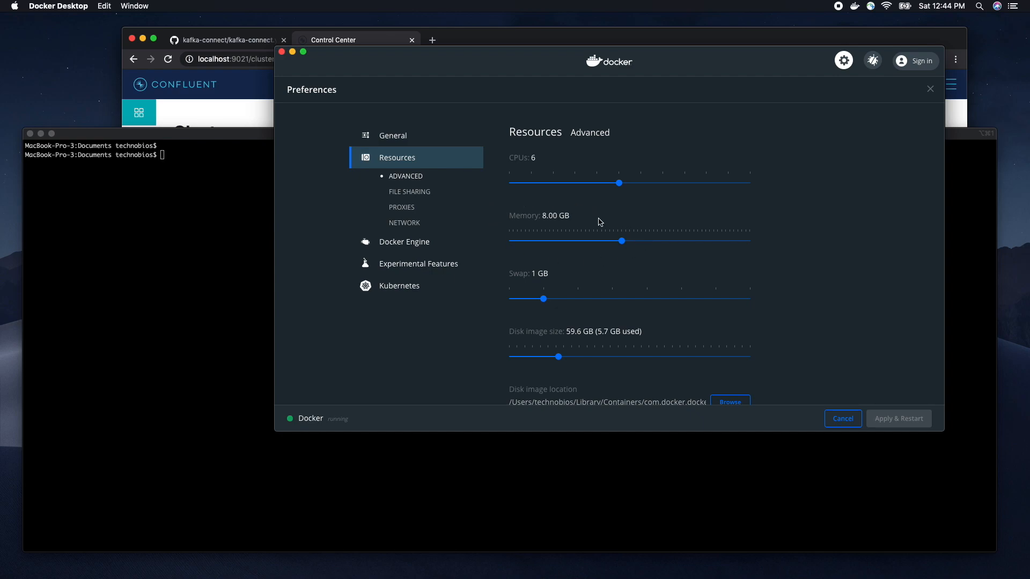
{"action": "left_click", "coordinate": [843, 419]}
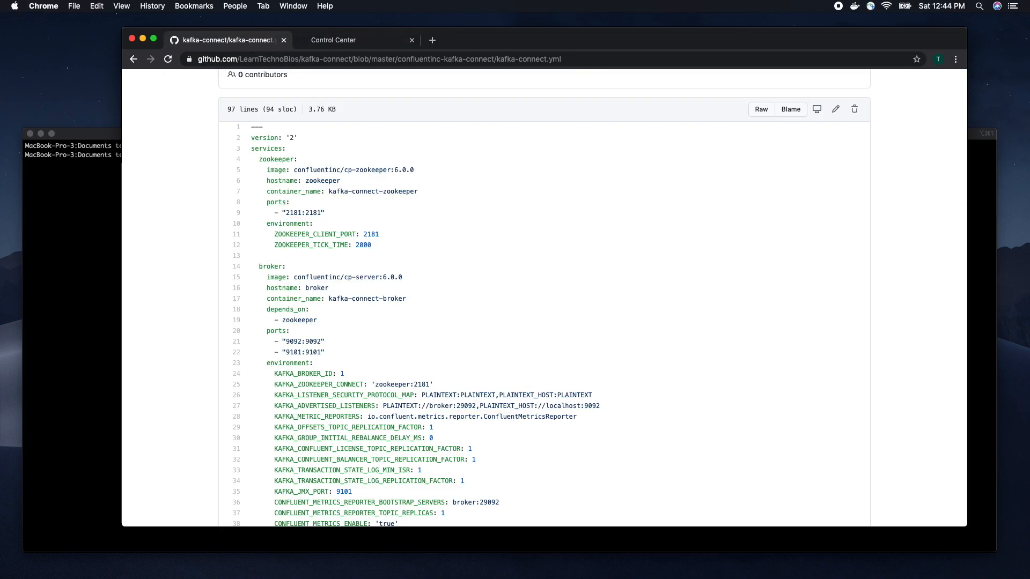
{"action": "mouse_move", "coordinate": [265, 102]}
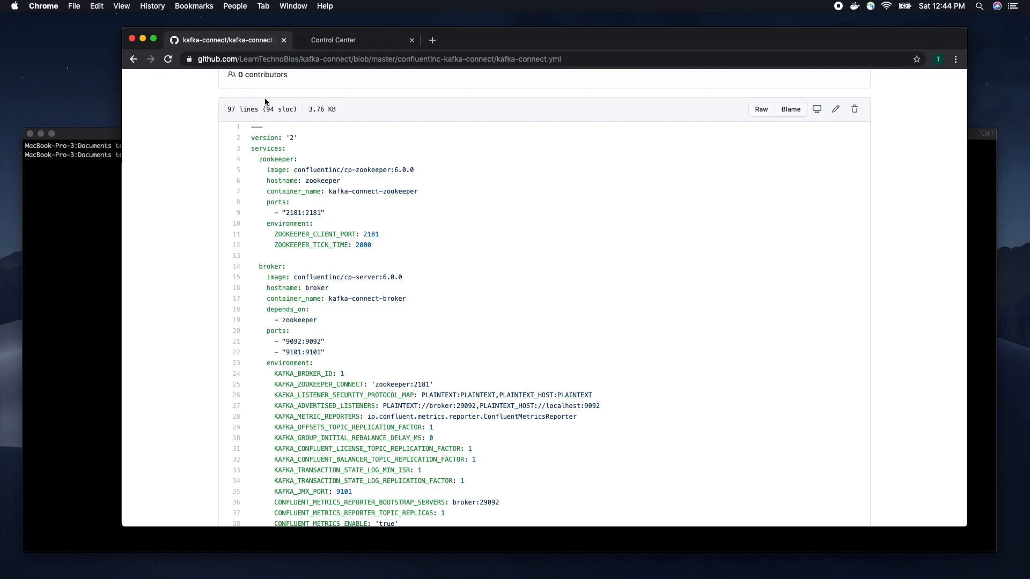
{"action": "scroll", "scroll_direction": "up", "scroll_amount": 3}
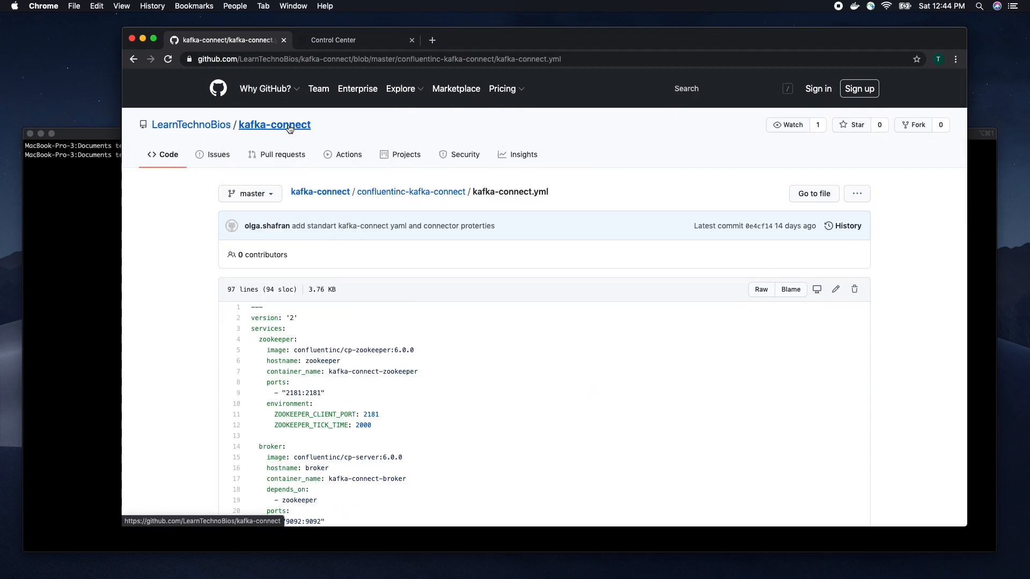
{"action": "left_click", "coordinate": [274, 125]}
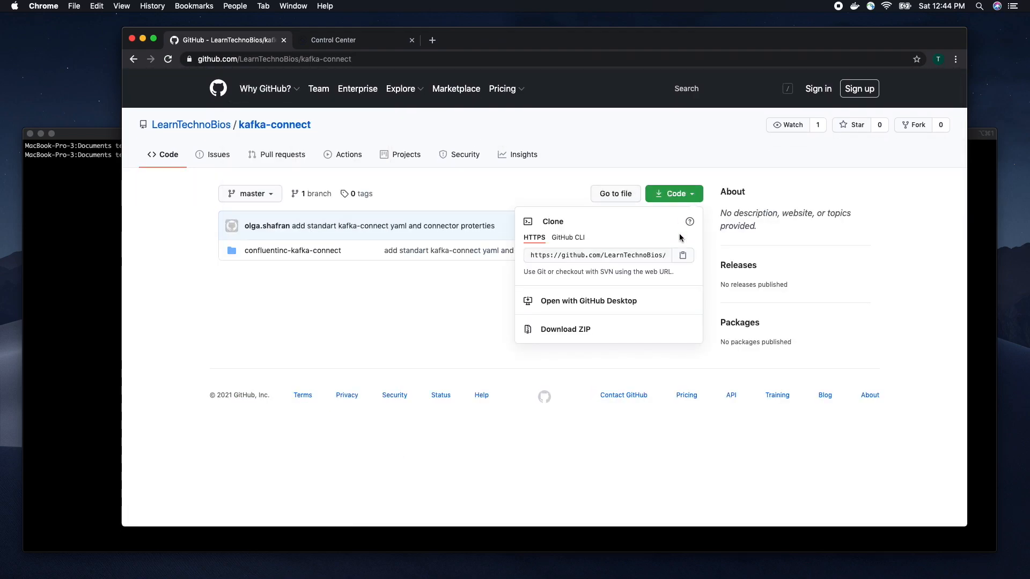
{"action": "mouse_move", "coordinate": [405, 271]}
{"action": "type", "text": "git"}
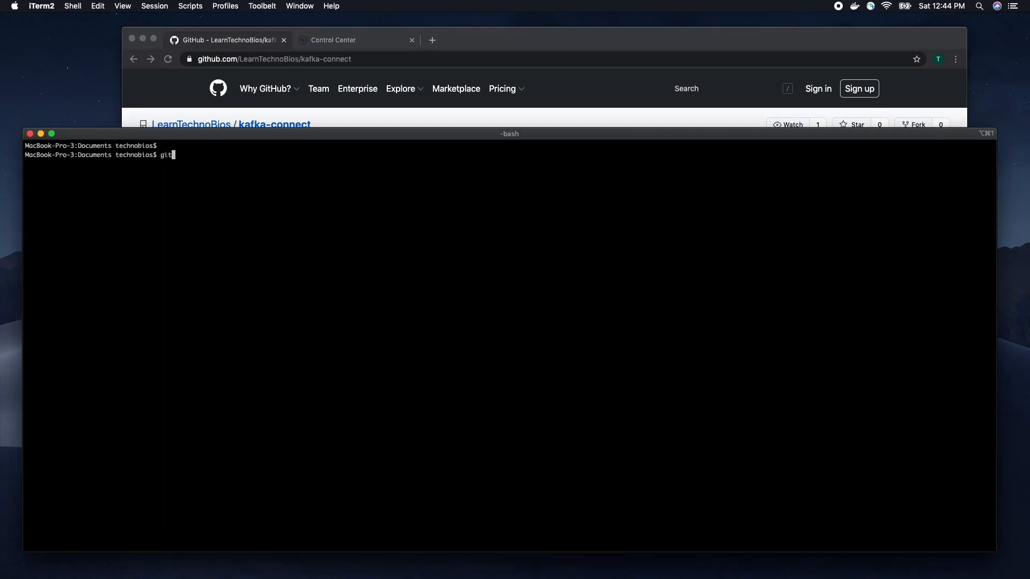
{"action": "type", "text": "clone https://github.com/LearnTechnoBios/kafka-connect.git"}
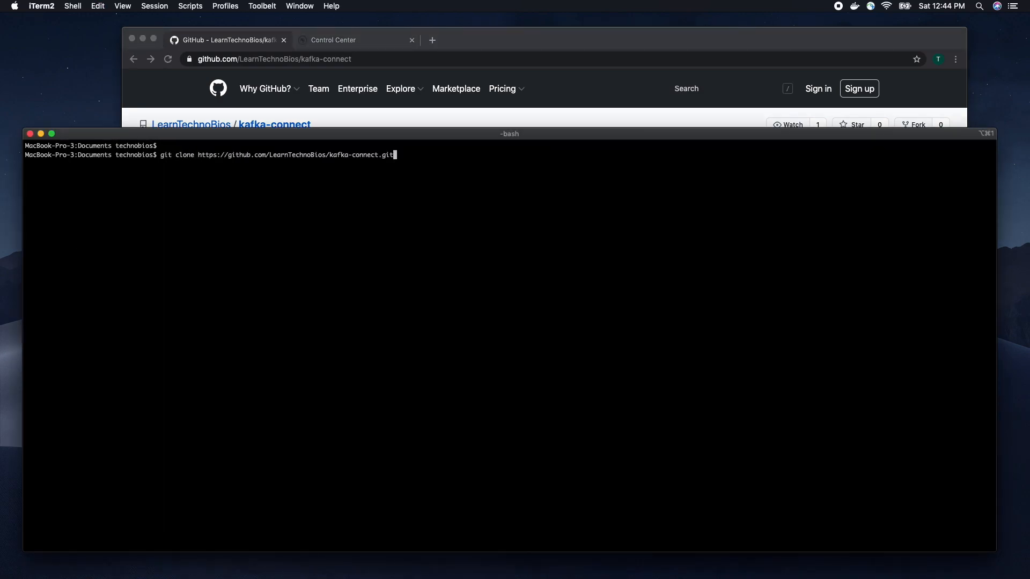
{"action": "key", "text": "Return"}
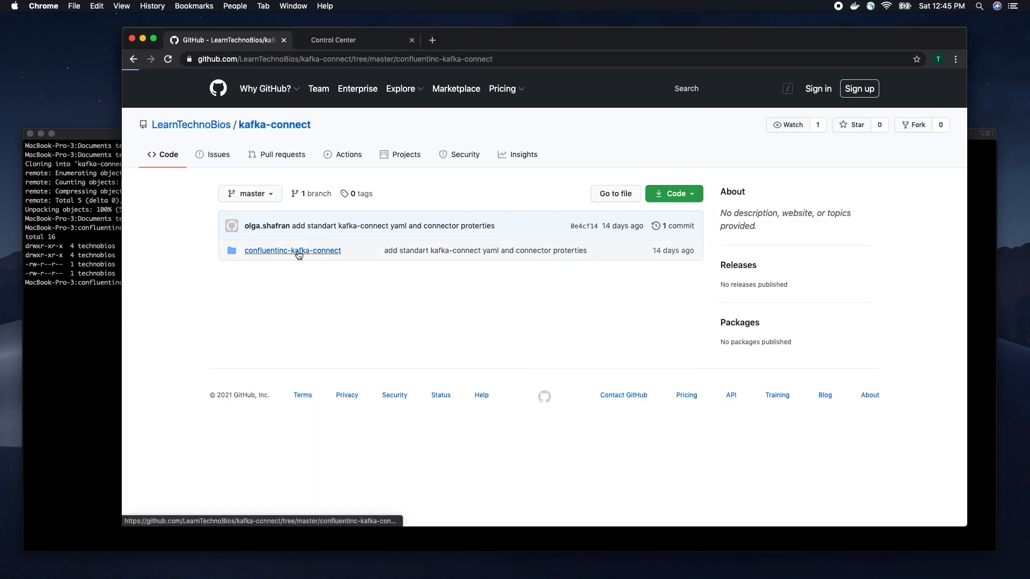
Step: Open kafka-connect.yml in confluentinc-kafka-connect and scroll through its service definitions
{"action": "left_click", "coordinate": [292, 250]}
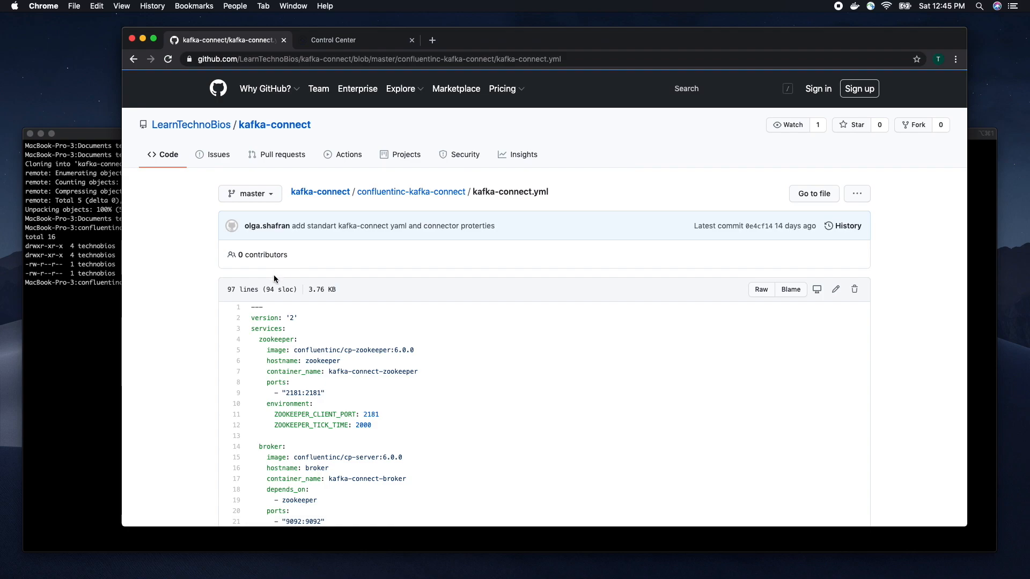
{"action": "scroll", "scroll_direction": "down", "scroll_amount": 3}
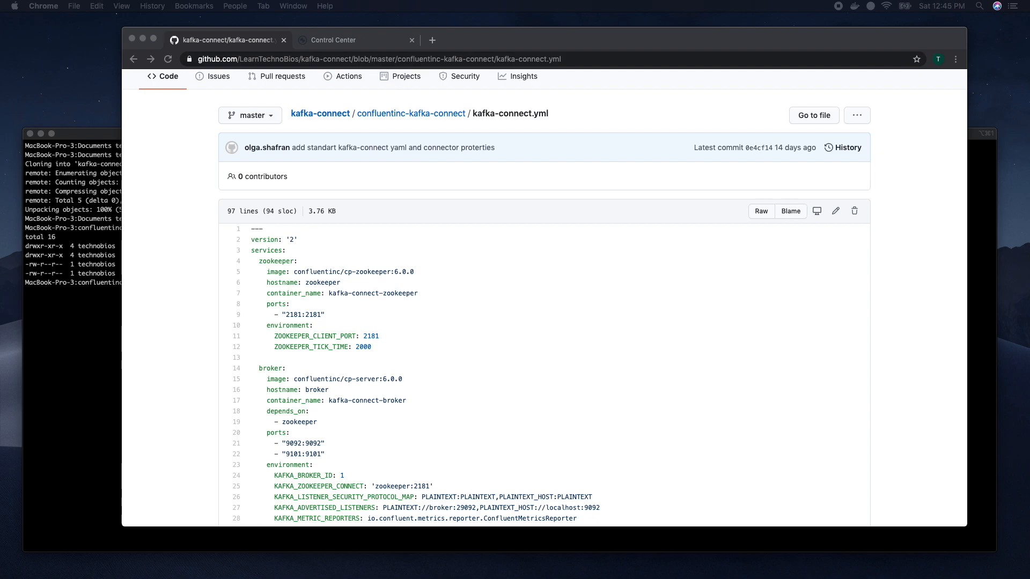
{"action": "mouse_move", "coordinate": [153, 288]}
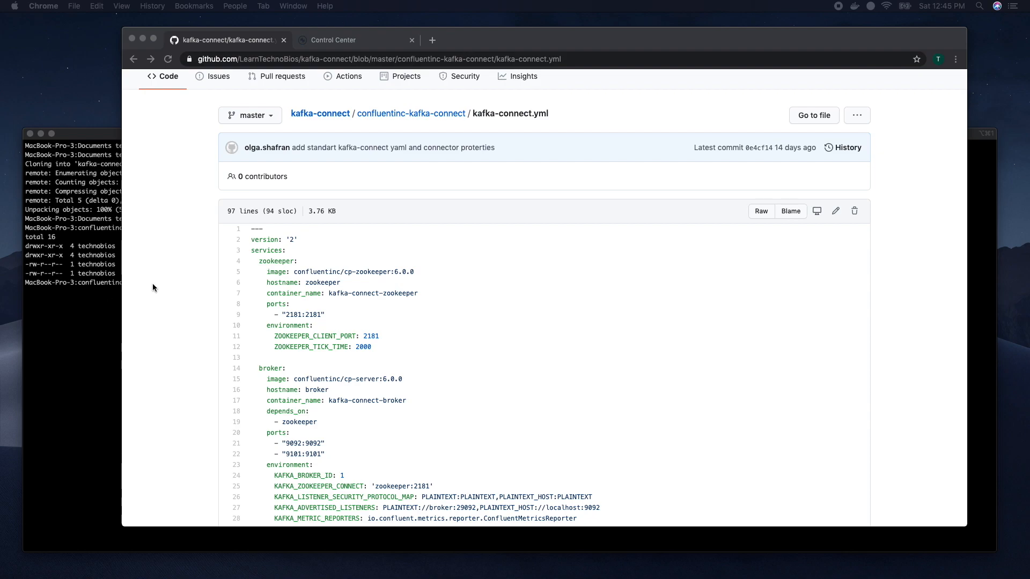
Step: Open the Docker Desktop dashboard from the whale menu to confirm no running containers
{"action": "left_click", "coordinate": [854, 6]}
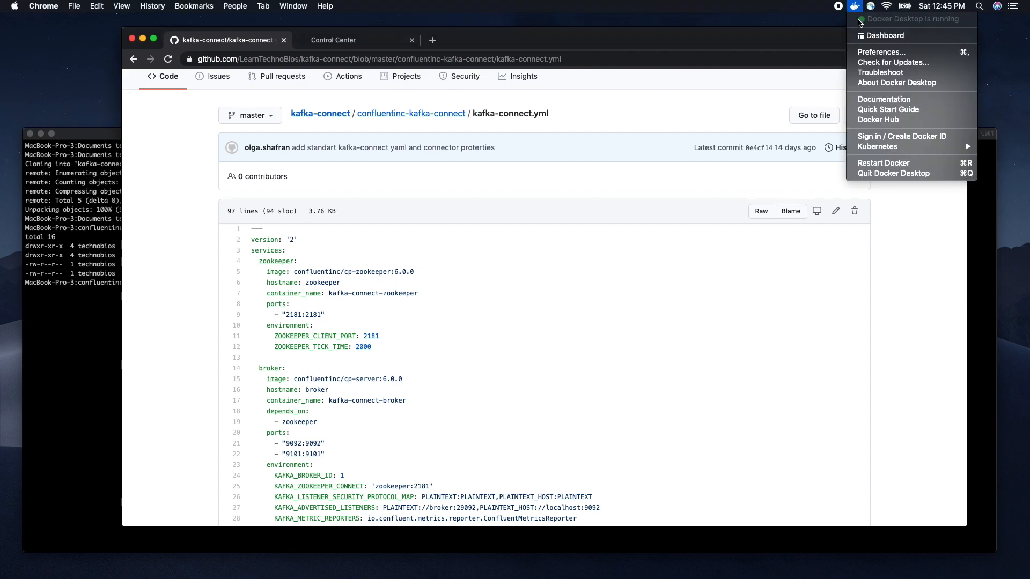
{"action": "mouse_move", "coordinate": [887, 25]}
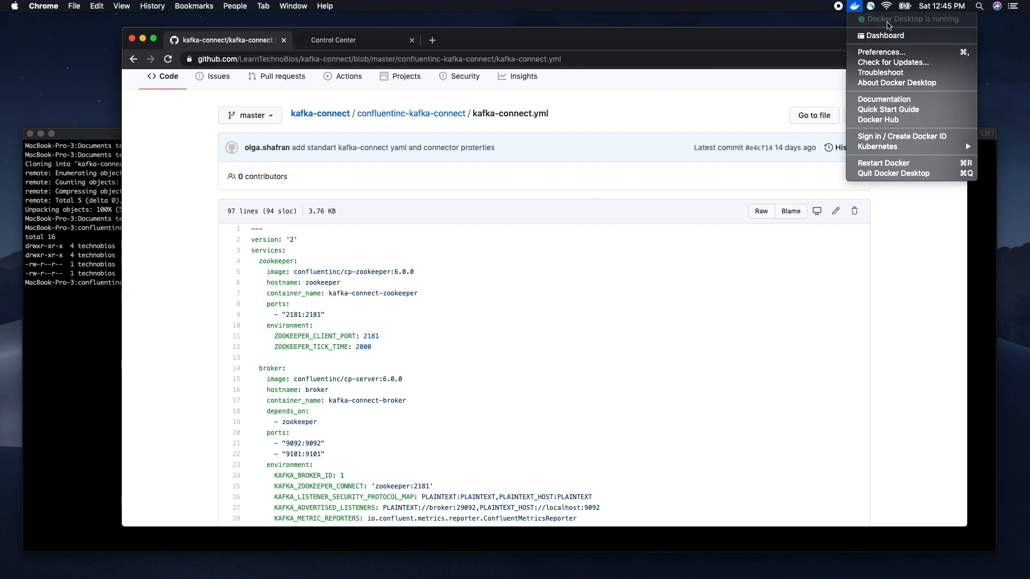
{"action": "mouse_move", "coordinate": [880, 72]}
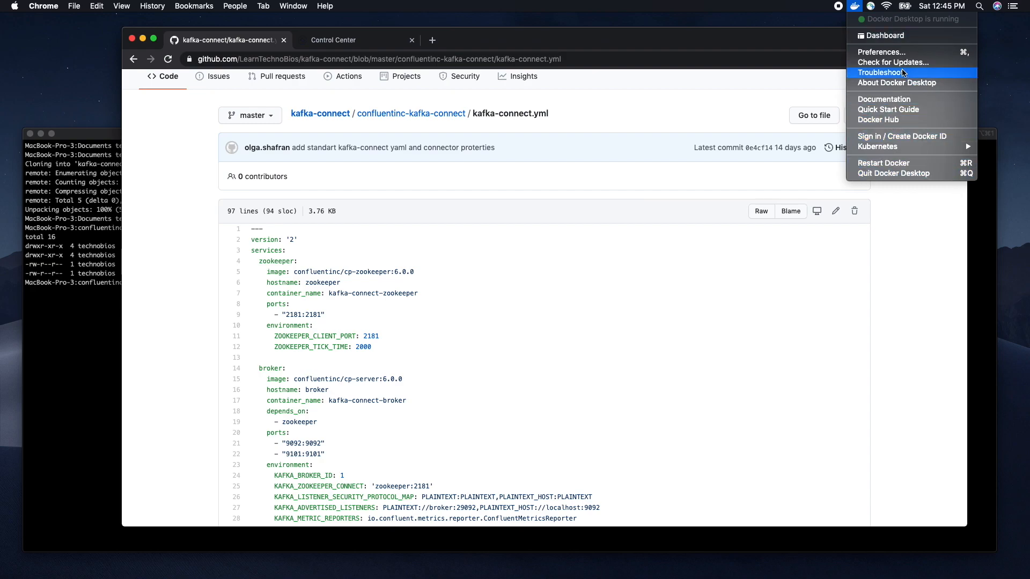
{"action": "left_click", "coordinate": [884, 35]}
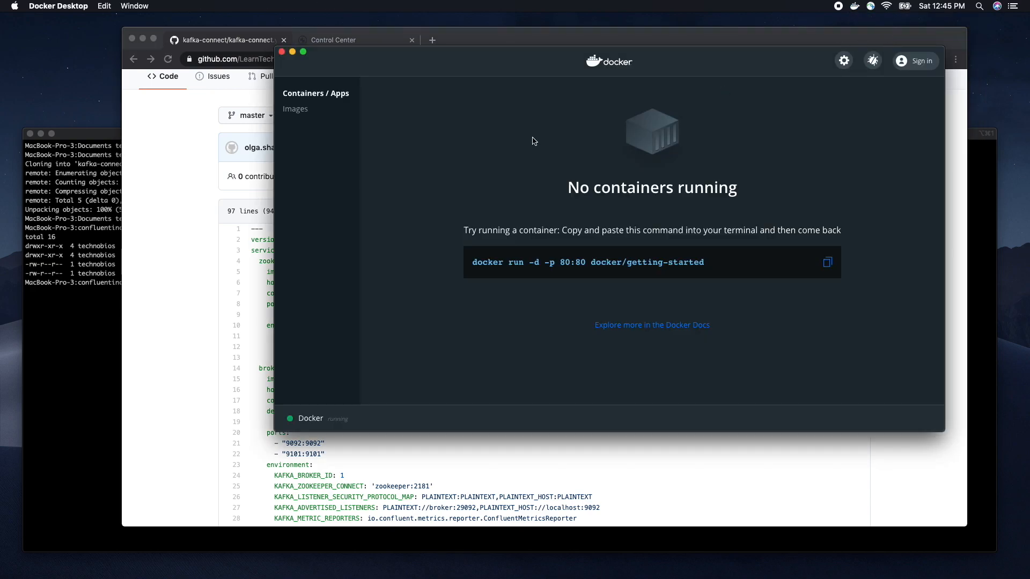
{"action": "mouse_move", "coordinate": [76, 322]}
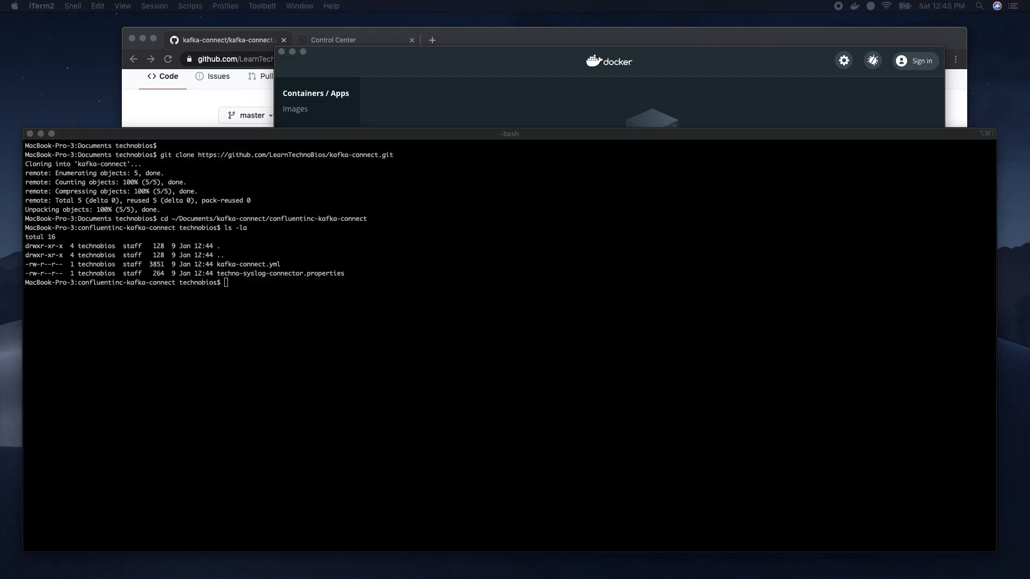
Step: Run docker-compose -f kafka-connect.yml up to launch the Kafka Connect stack
{"action": "type", "text": "docker-compose -f kafka-connect.yml up"}
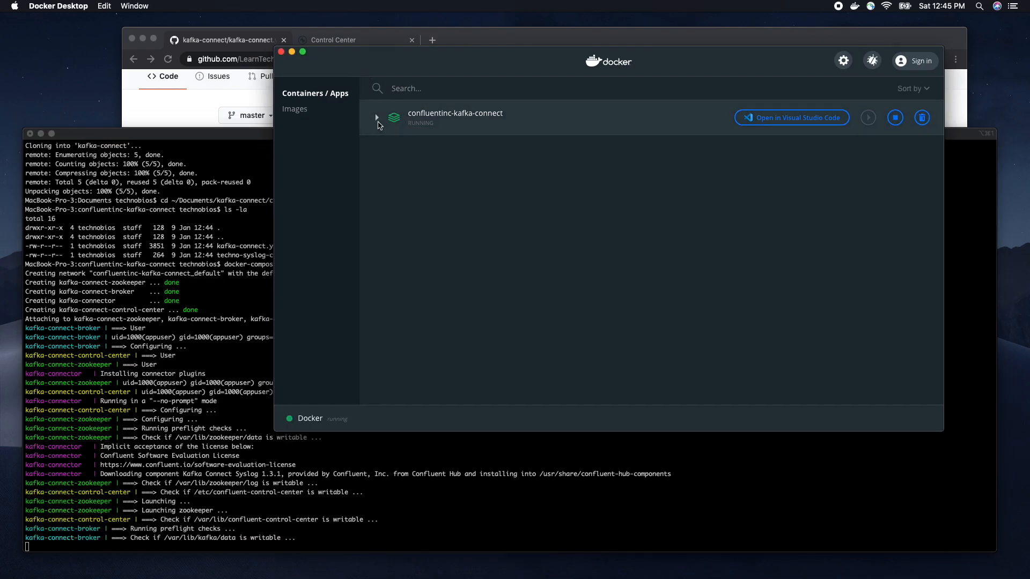
Step: Expand confluentinc-kafka-connect and open kafka-connect-control-center in the browser
{"action": "left_click", "coordinate": [375, 118]}
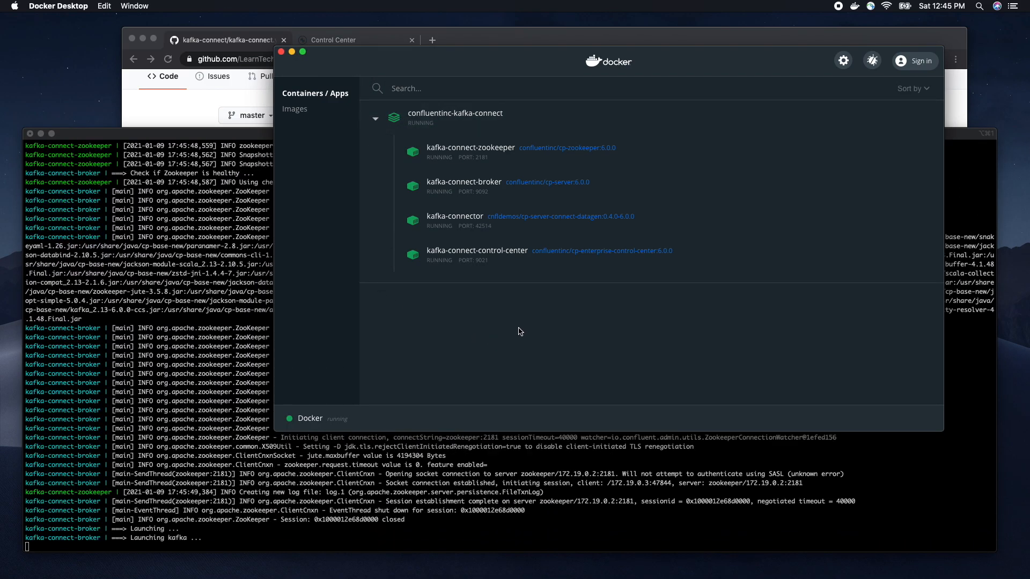
{"action": "mouse_move", "coordinate": [512, 178]}
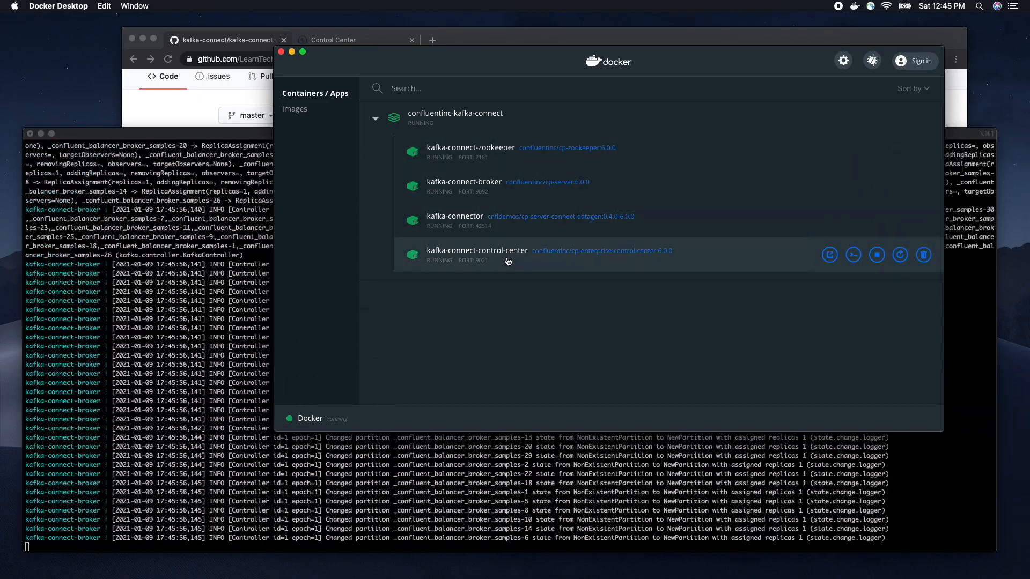
{"action": "mouse_move", "coordinate": [504, 183]}
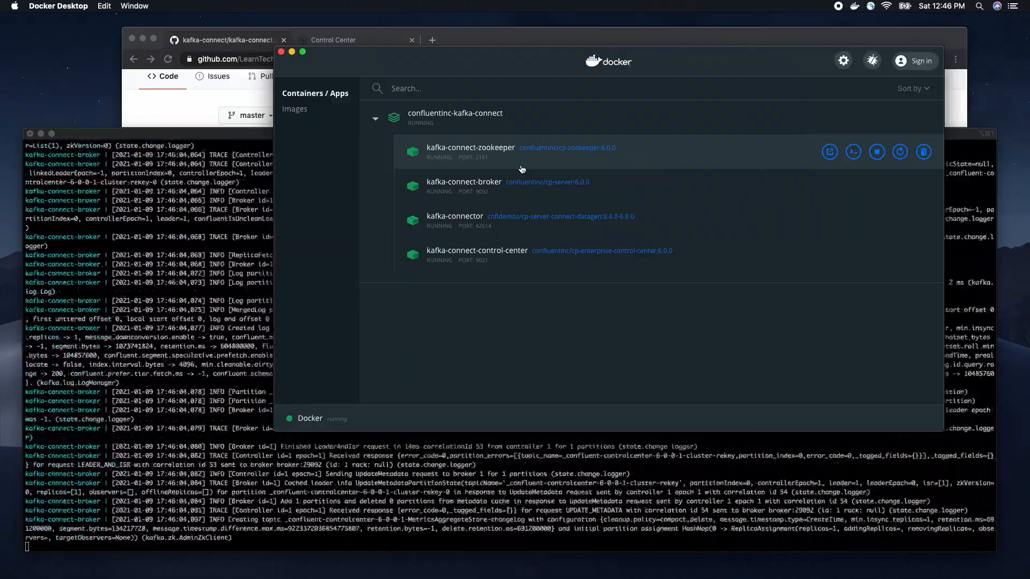
{"action": "mouse_move", "coordinate": [483, 231]}
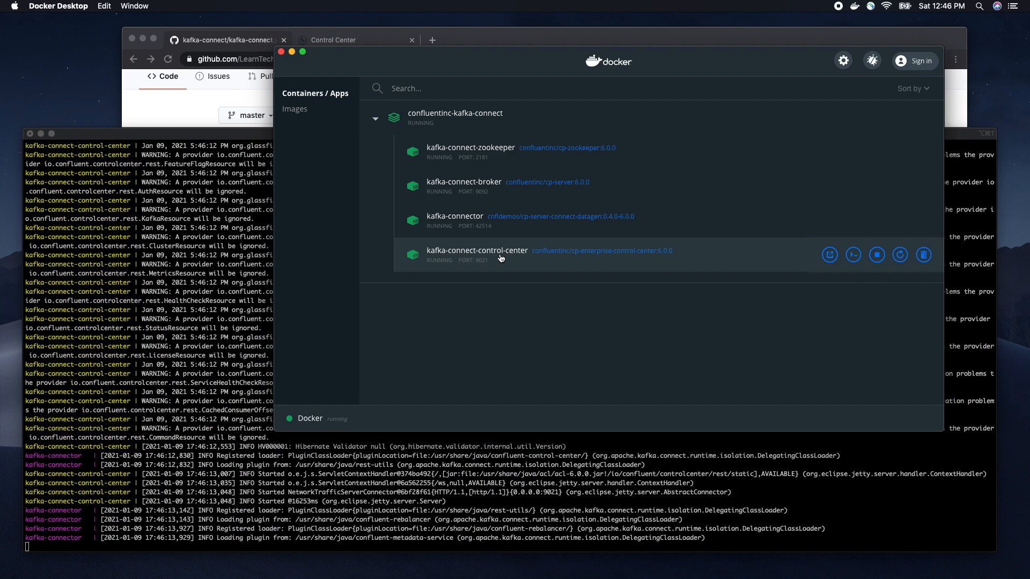
{"action": "left_click", "coordinate": [334, 40]}
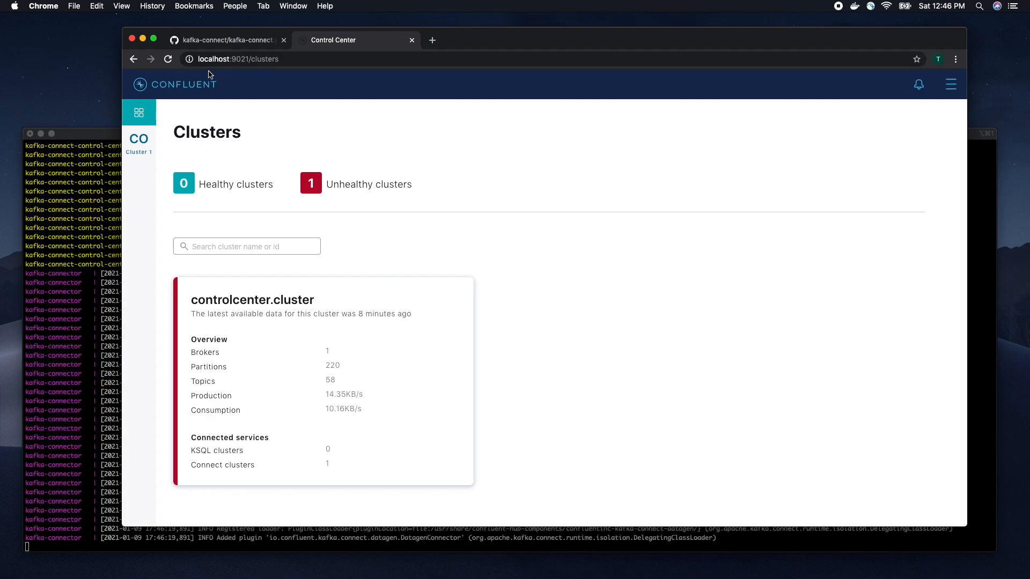
Step: Reload localhost:9021/clusters until controlcenter.cluster shows 177 partitions, 57 topics, one Connect cluster
{"action": "left_click", "coordinate": [237, 59]}
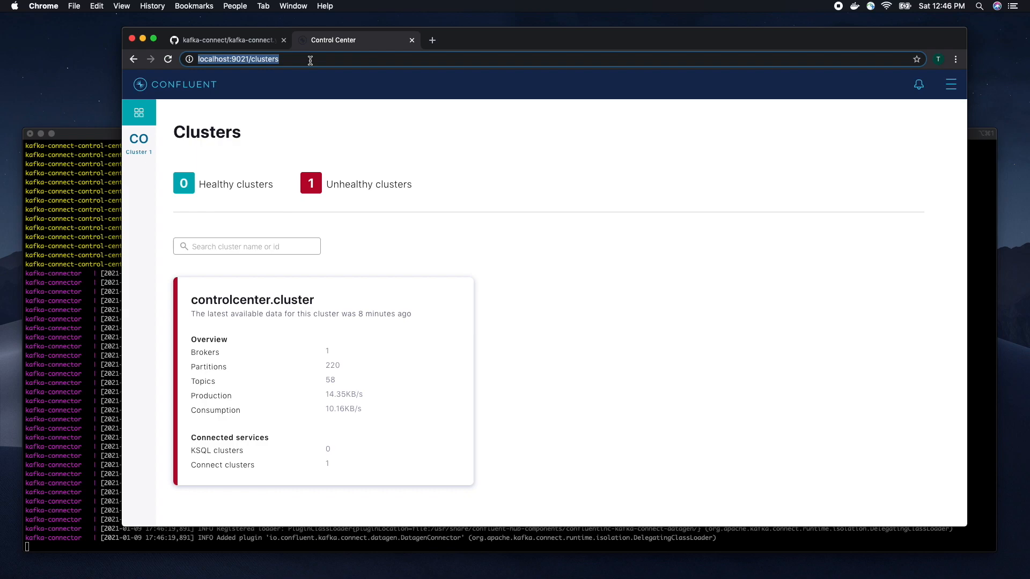
{"action": "left_click", "coordinate": [168, 59]}
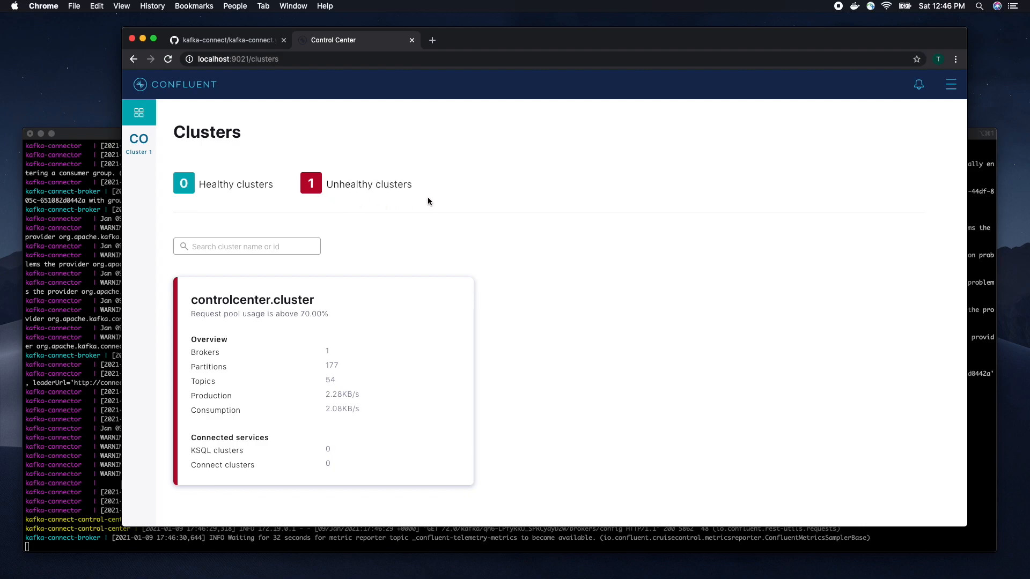
{"action": "mouse_move", "coordinate": [170, 99]}
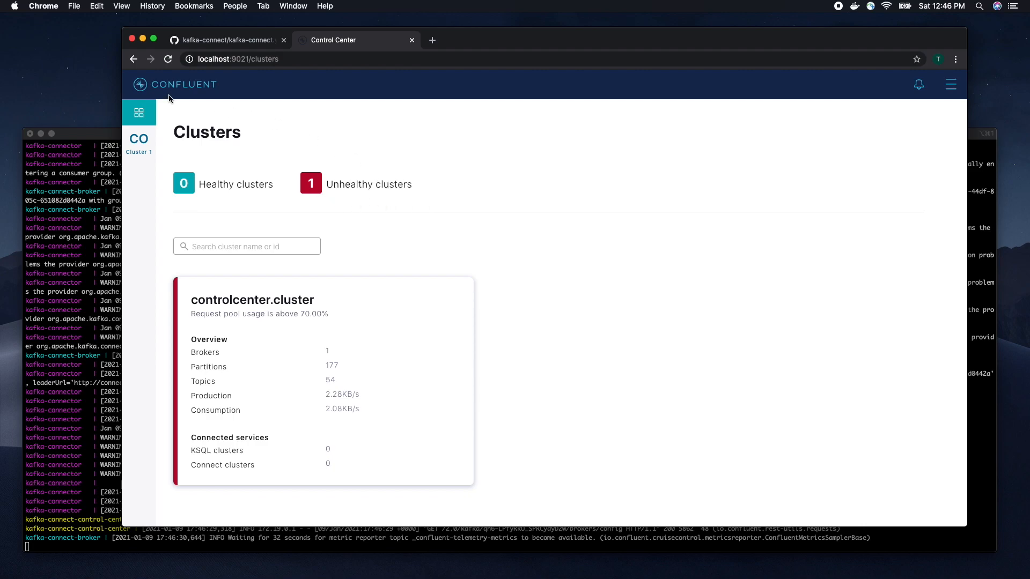
{"action": "left_click", "coordinate": [167, 59]}
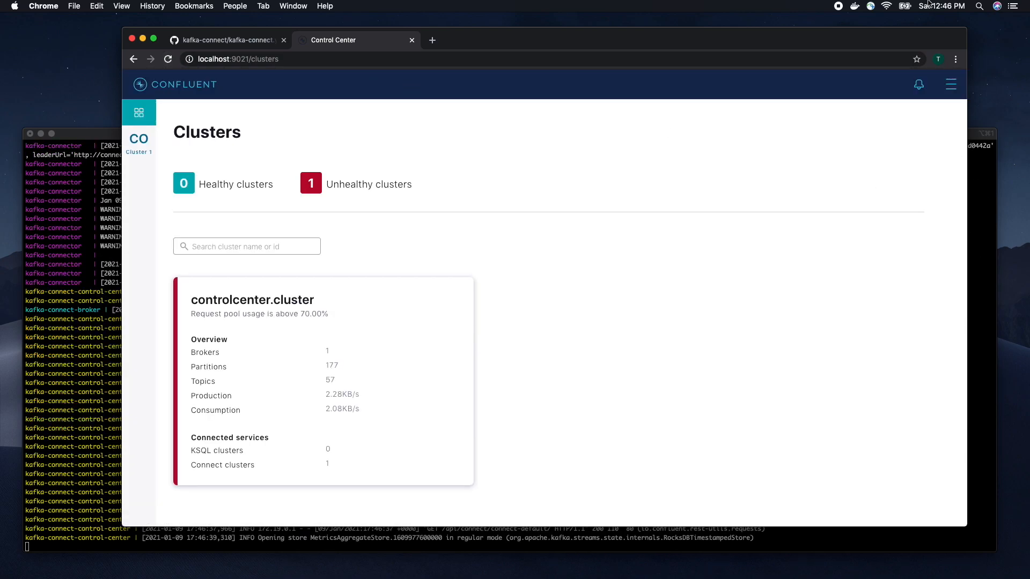
{"action": "left_click", "coordinate": [854, 6]}
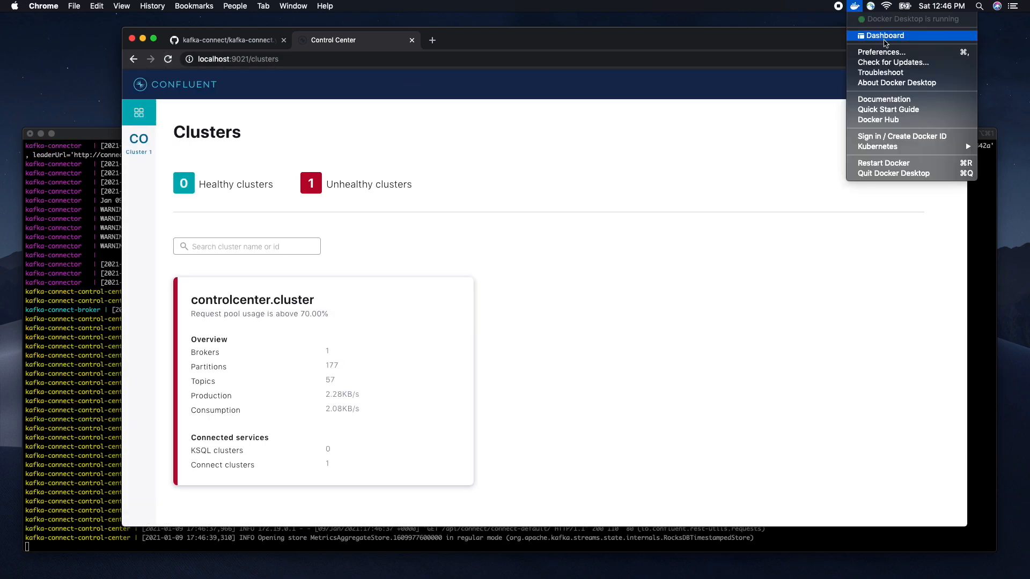
Step: Review the broker container logs, then expand the confluentinc-kafka-connect stack's four containers
{"action": "left_click", "coordinate": [885, 36]}
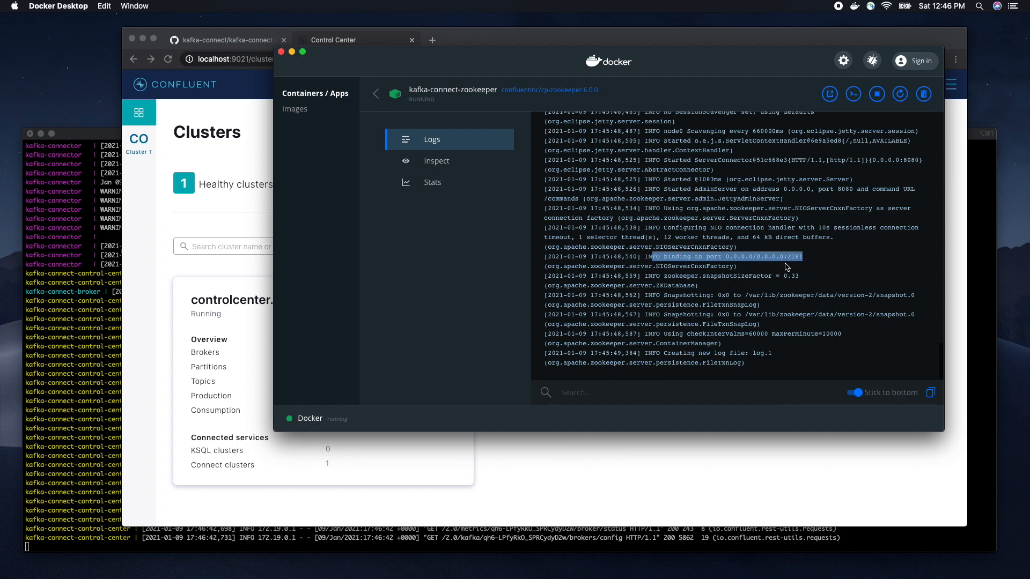
{"action": "left_click", "coordinate": [375, 94]}
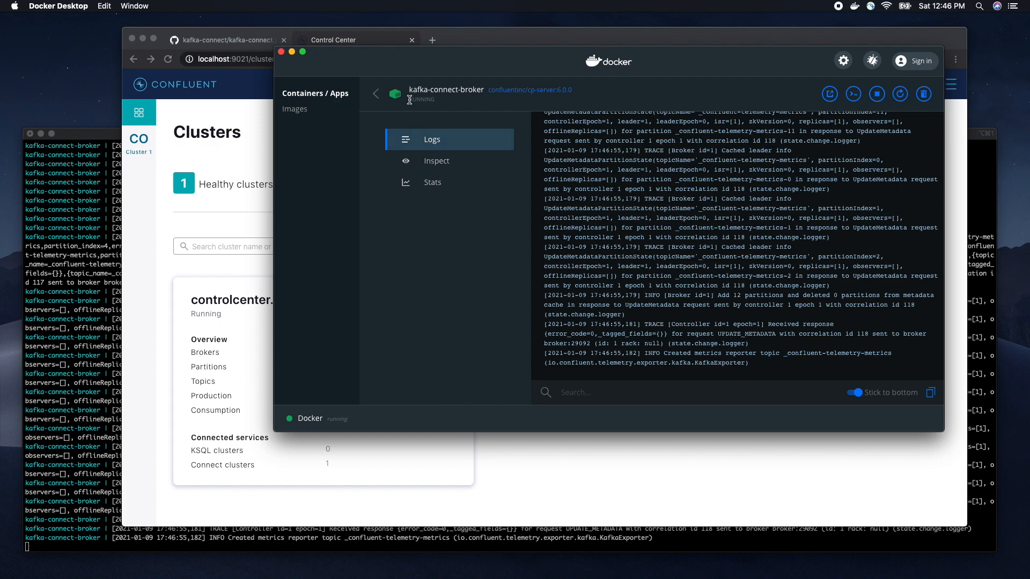
{"action": "left_click", "coordinate": [375, 94]}
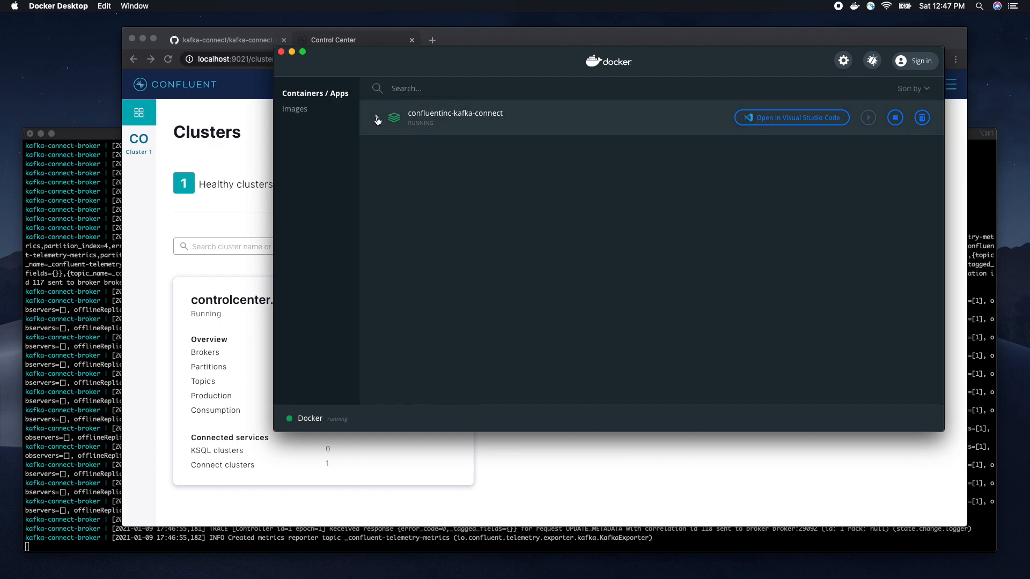
{"action": "left_click", "coordinate": [375, 118]}
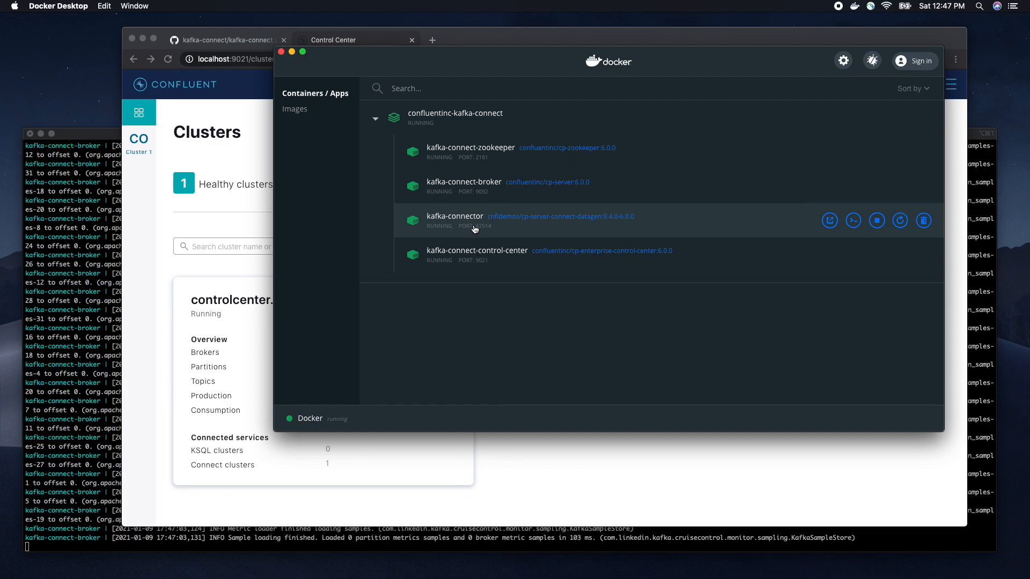
{"action": "mouse_move", "coordinate": [226, 209]}
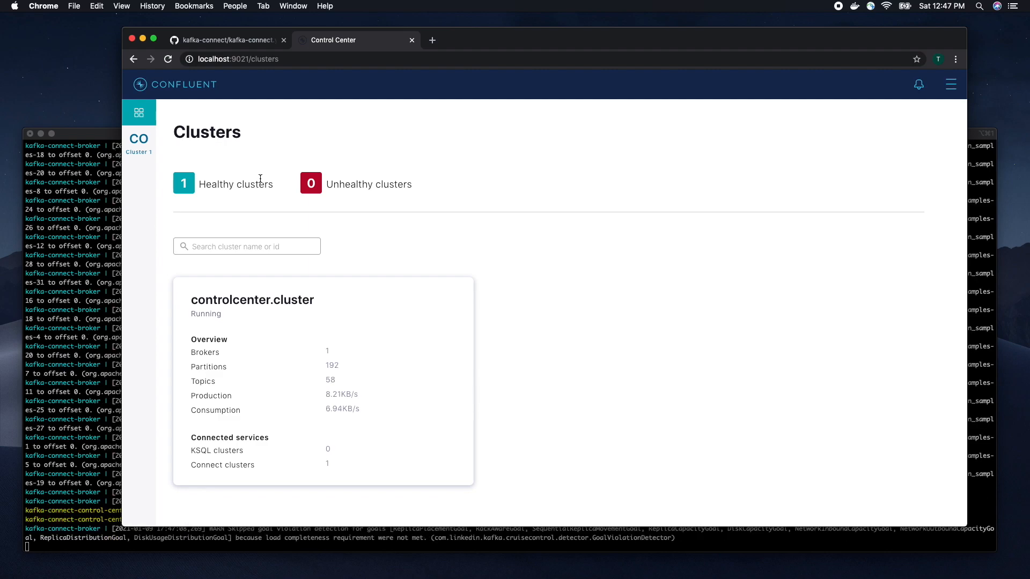
{"action": "mouse_move", "coordinate": [530, 152]}
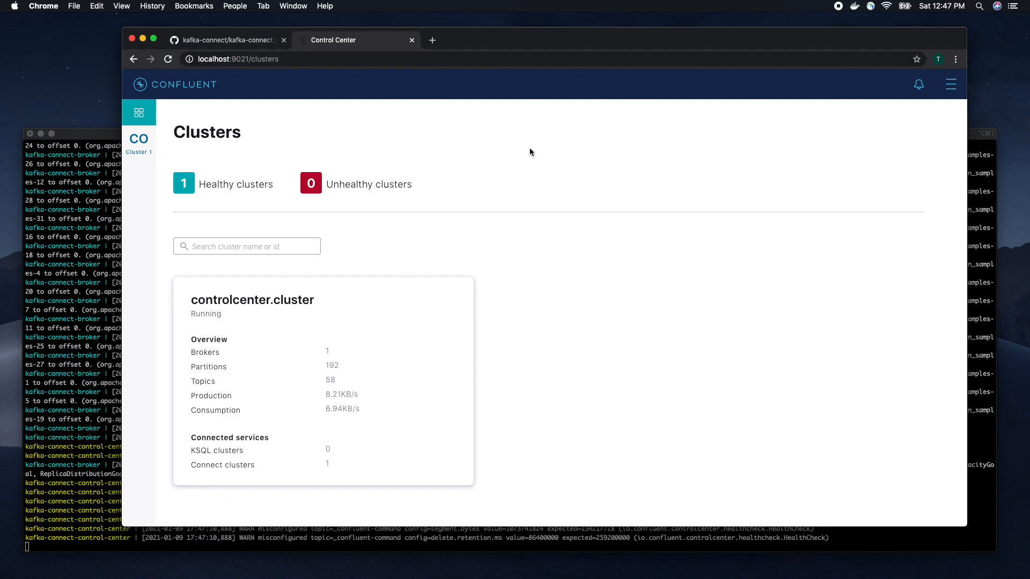
{"action": "mouse_move", "coordinate": [791, 109]}
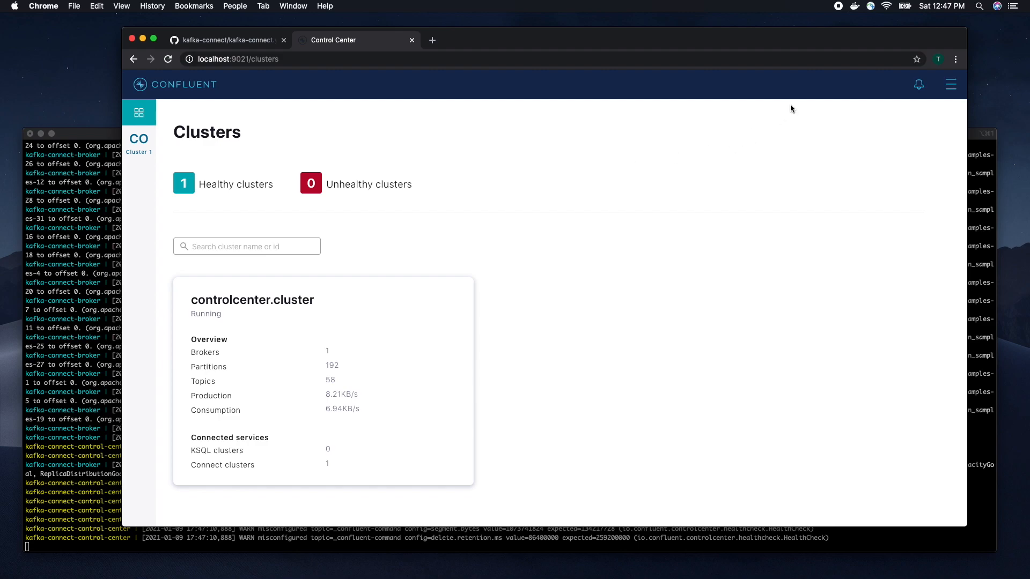